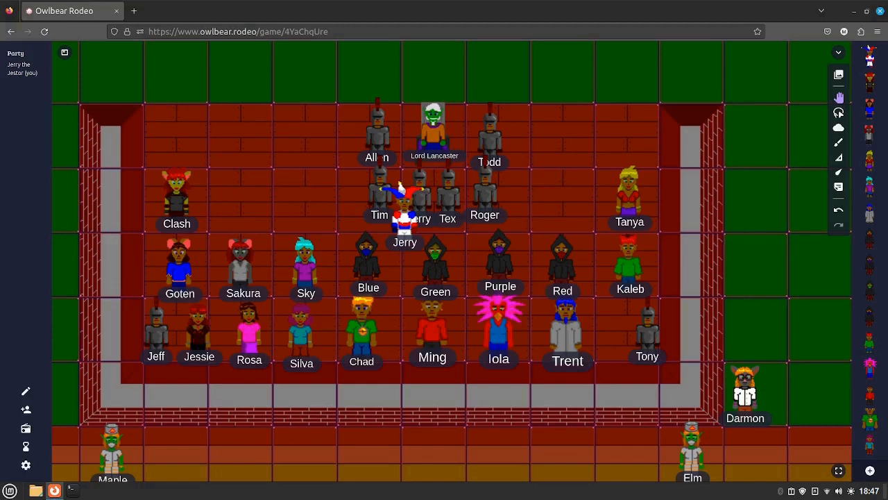
- Scroll up to bring the arena scene into view
{"action": "scroll", "scroll_direction": "up", "scroll_amount": 3}
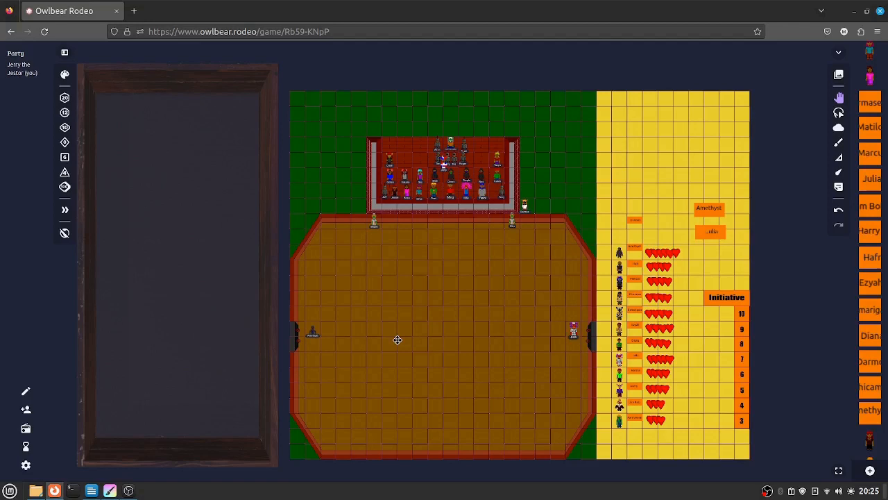
{"action": "mouse_move", "coordinate": [375, 327]}
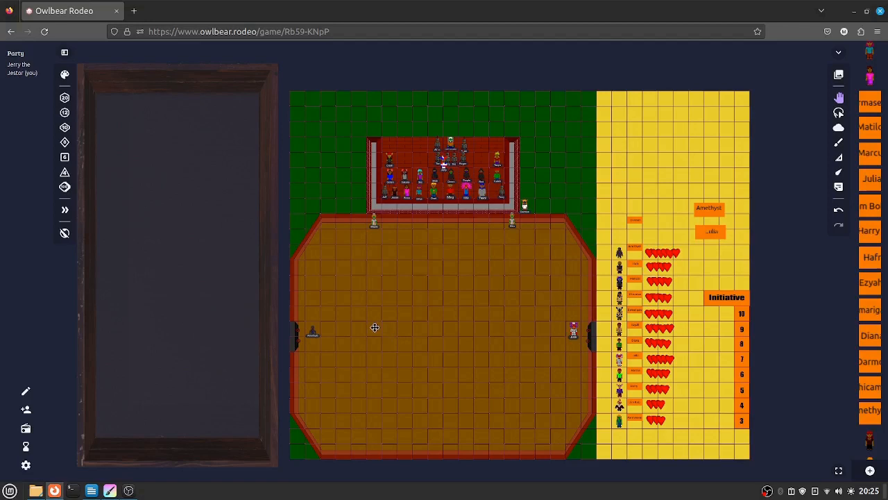
{"action": "mouse_move", "coordinate": [412, 344]}
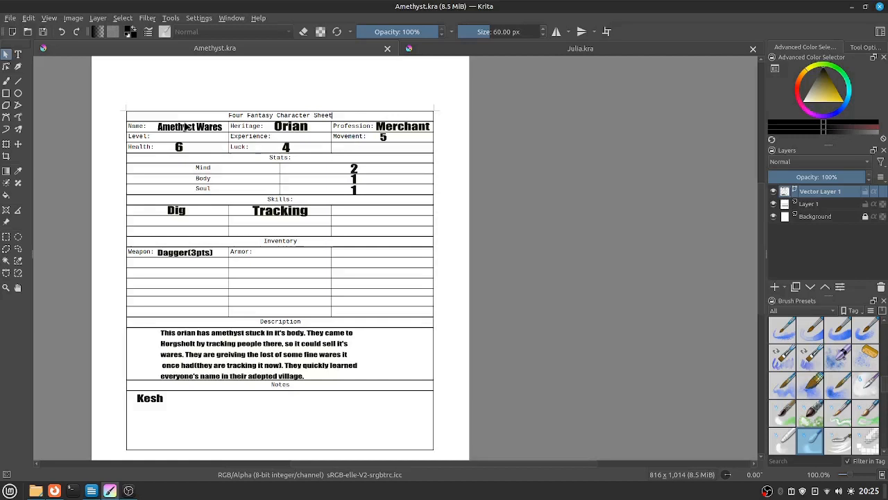
{"action": "mouse_move", "coordinate": [388, 141]}
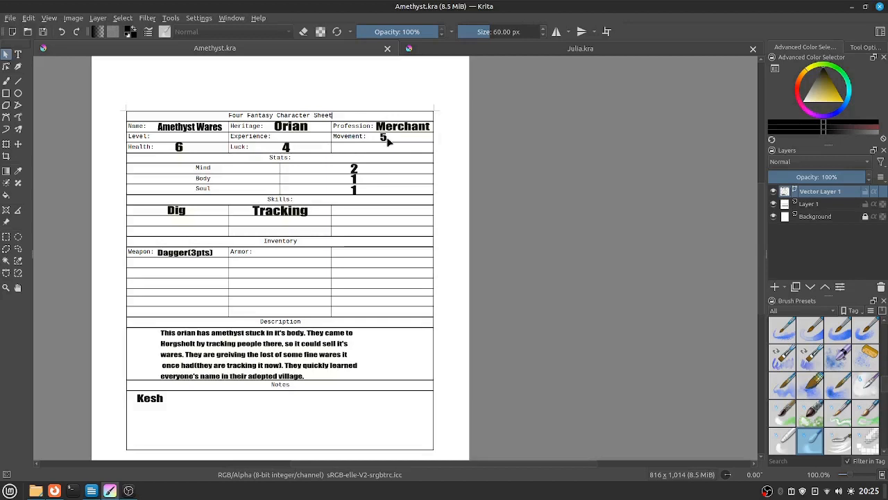
- Show Amethyst Wares' character sheet in Krita
{"action": "left_click", "coordinate": [580, 48]}
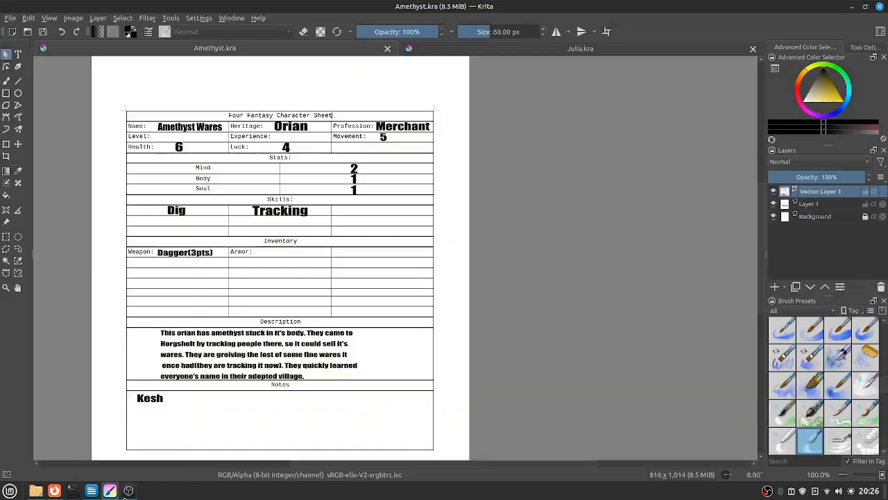
- Reroll the dice and place Amethyst's initiative marker on 8
{"action": "left_click", "coordinate": [54, 491]}
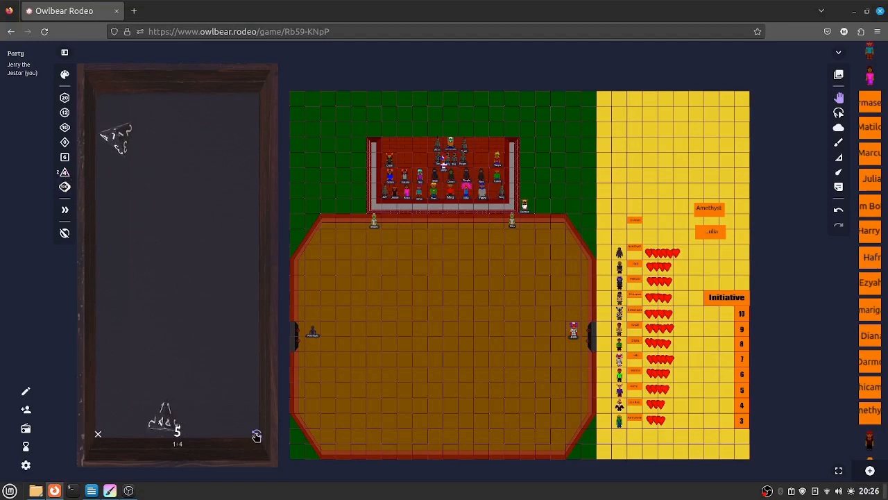
{"action": "mouse_move", "coordinate": [256, 435]}
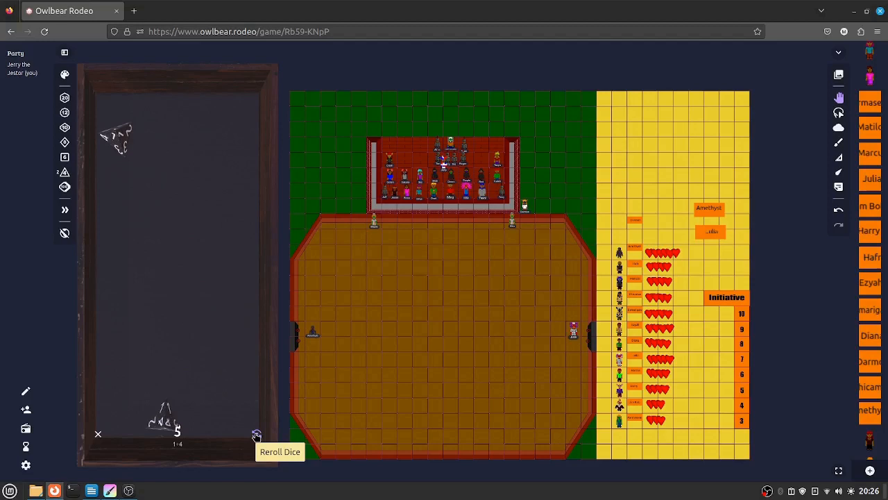
{"action": "left_click", "coordinate": [256, 432]}
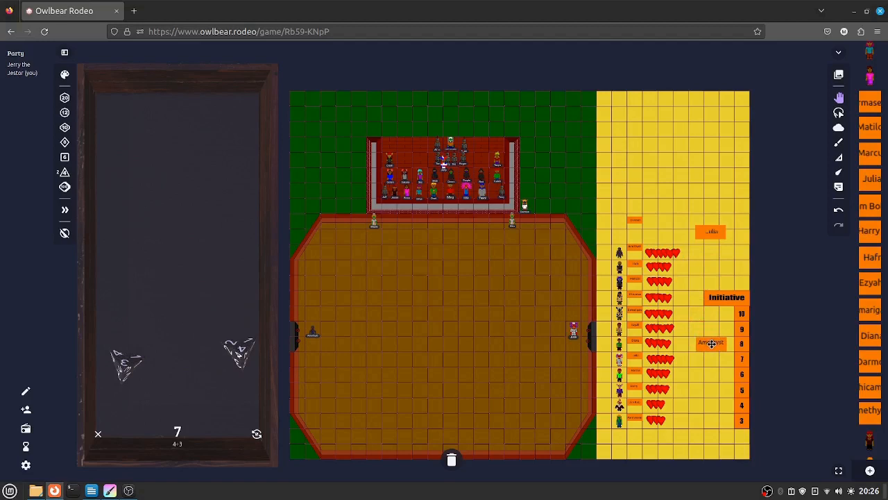
{"action": "left_click", "coordinate": [257, 433]}
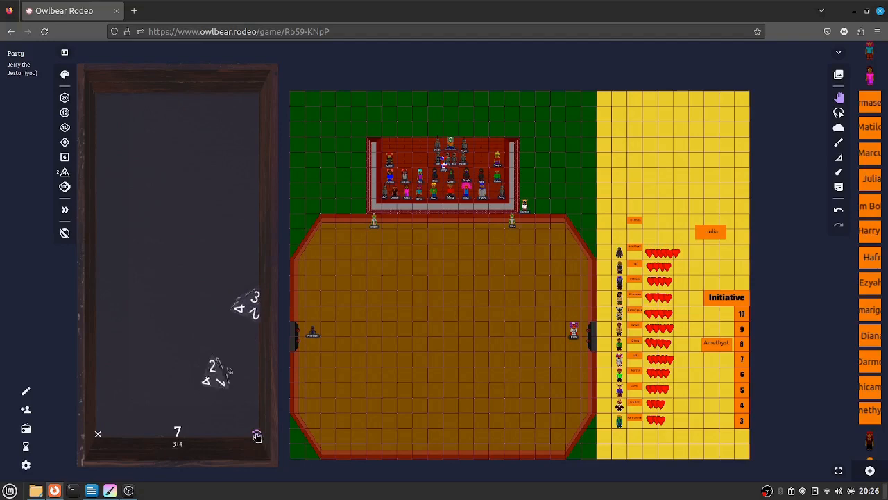
{"action": "left_click", "coordinate": [110, 491]}
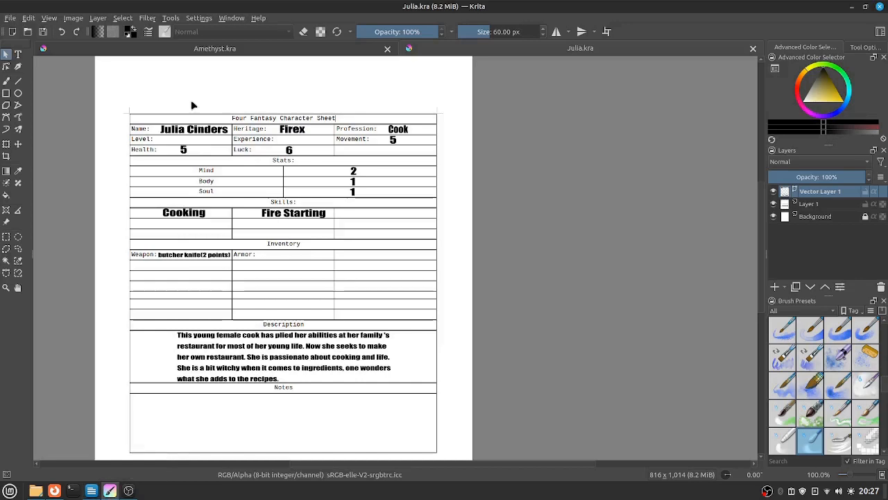
- Review Julia's sheet, return to Amethyst's sheet, then the browser
{"action": "left_click", "coordinate": [215, 49]}
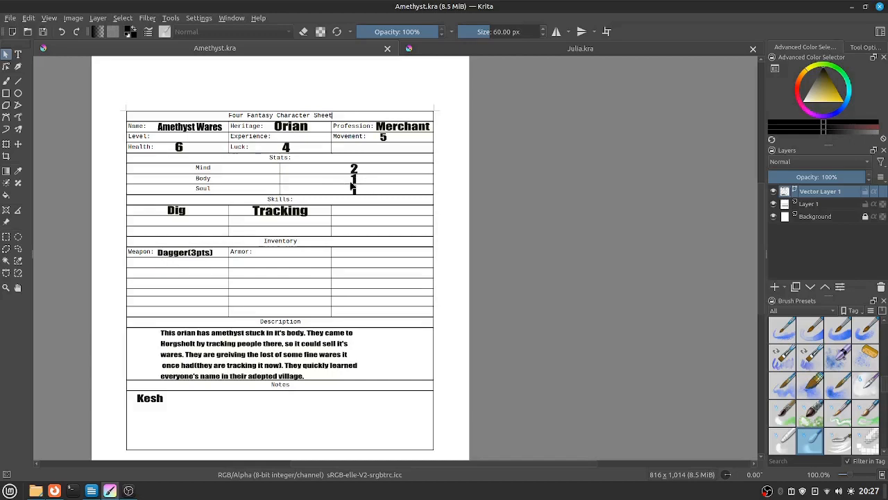
{"action": "left_click", "coordinate": [54, 490]}
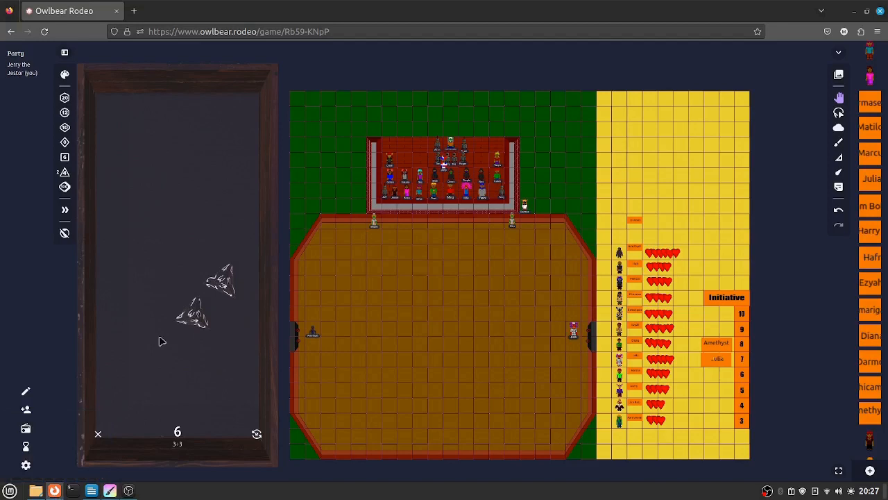
{"action": "mouse_move", "coordinate": [342, 224]}
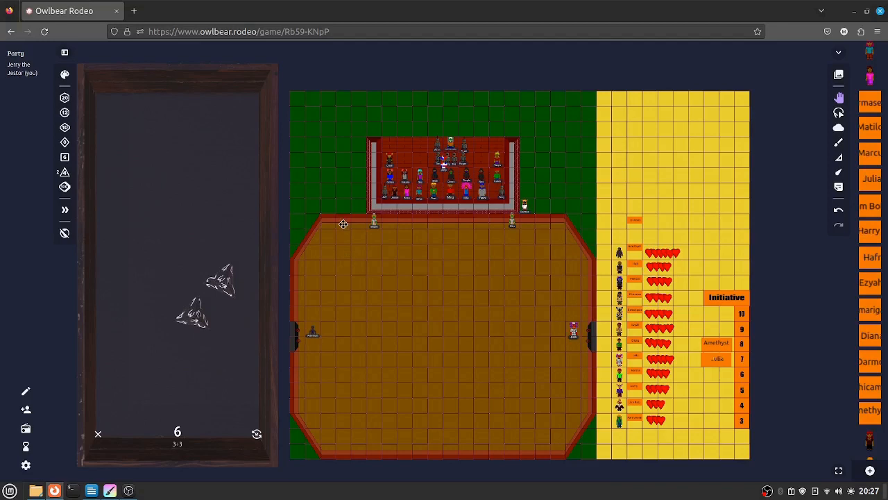
{"action": "mouse_move", "coordinate": [346, 239]}
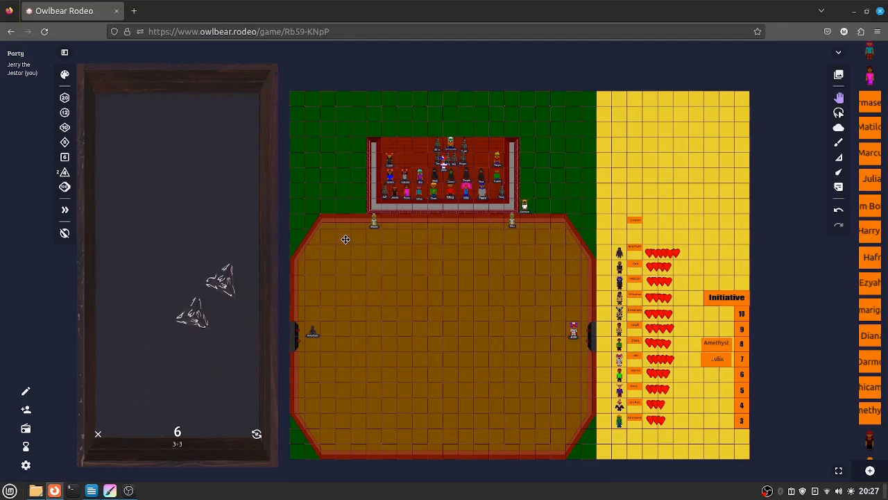
{"action": "mouse_move", "coordinate": [330, 322]}
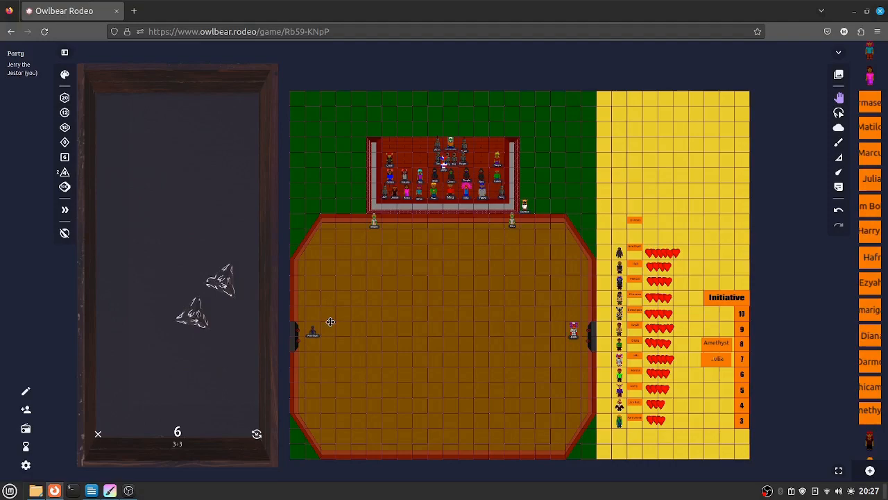
{"action": "mouse_move", "coordinate": [54, 490]}
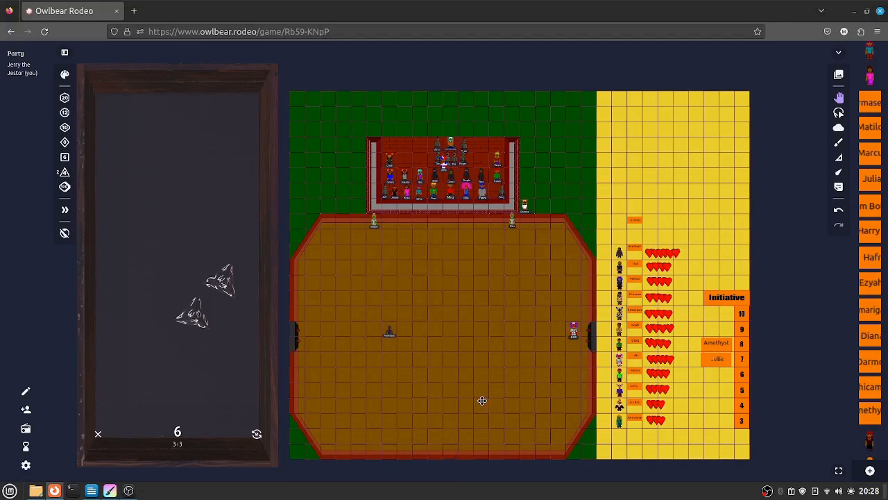
- Bring the Krita character sheets back up after moving Amethyst
{"action": "left_click", "coordinate": [109, 491]}
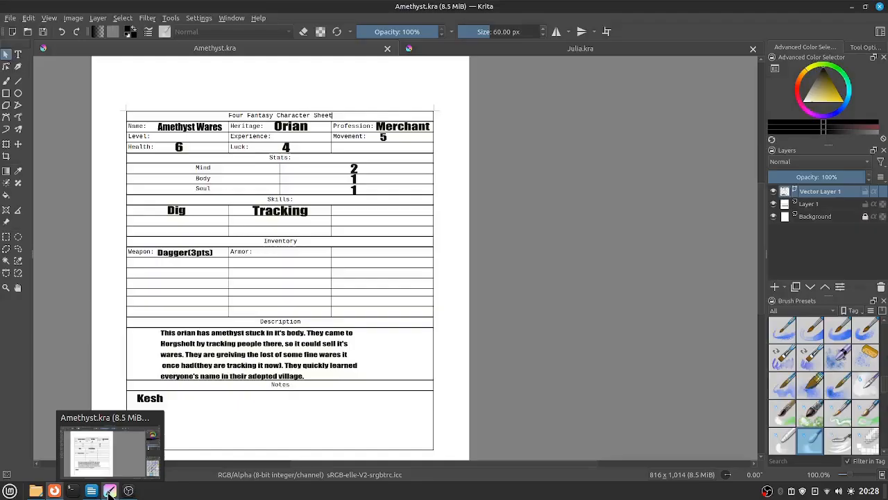
- Show Julia Cinders' character sheet in Krita, checking health, stats and butcher knife
{"action": "left_click", "coordinate": [580, 48]}
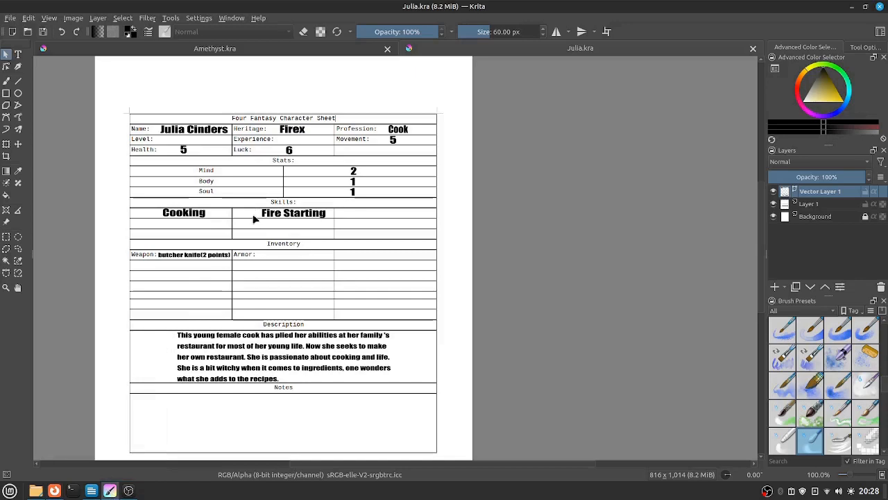
{"action": "left_click", "coordinate": [214, 47]}
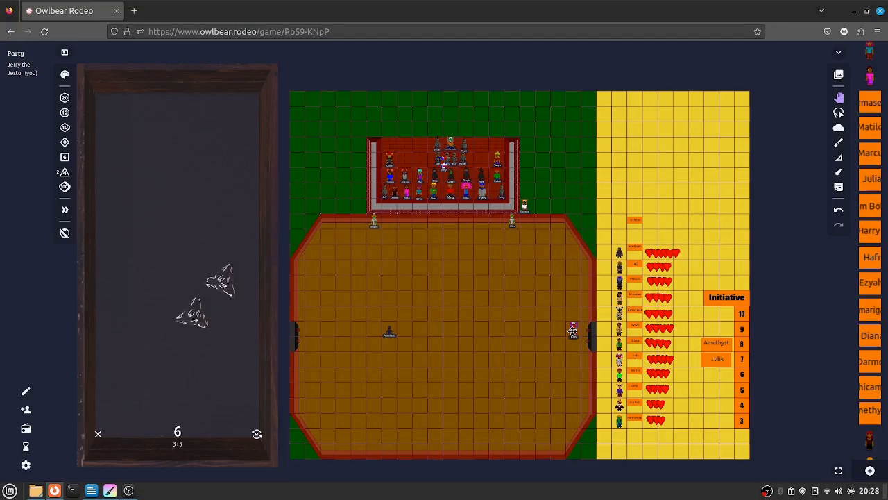
- Move Julia's token from the right entrance toward Amethyst at arena centre
{"action": "left_click_drag", "start_coordinate": [573, 329], "coordinate": [511, 297]}
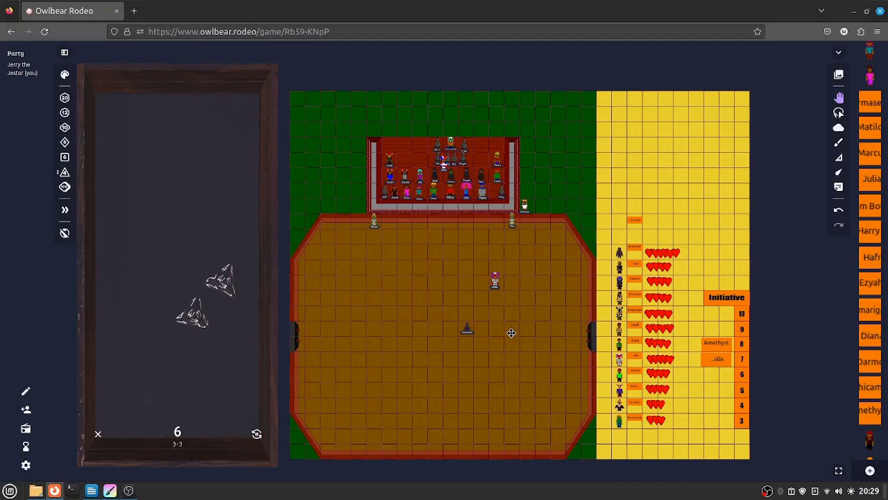
{"action": "mouse_move", "coordinate": [499, 321]}
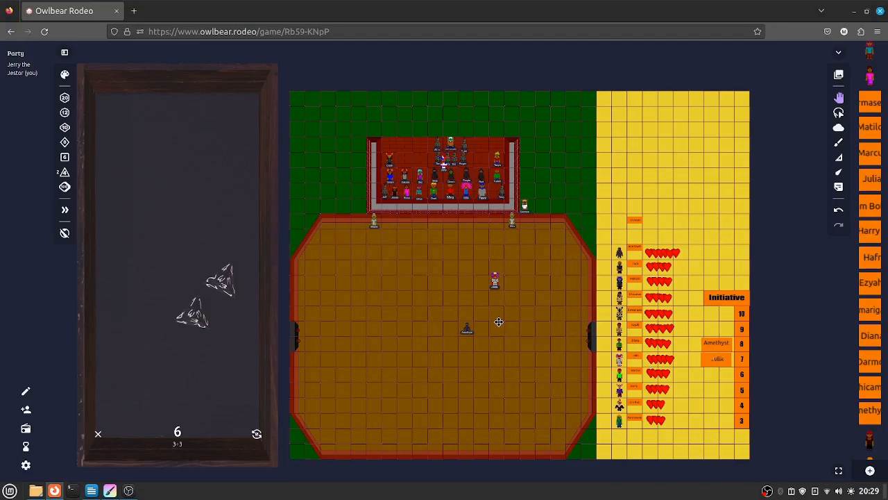
{"action": "mouse_move", "coordinate": [496, 302]}
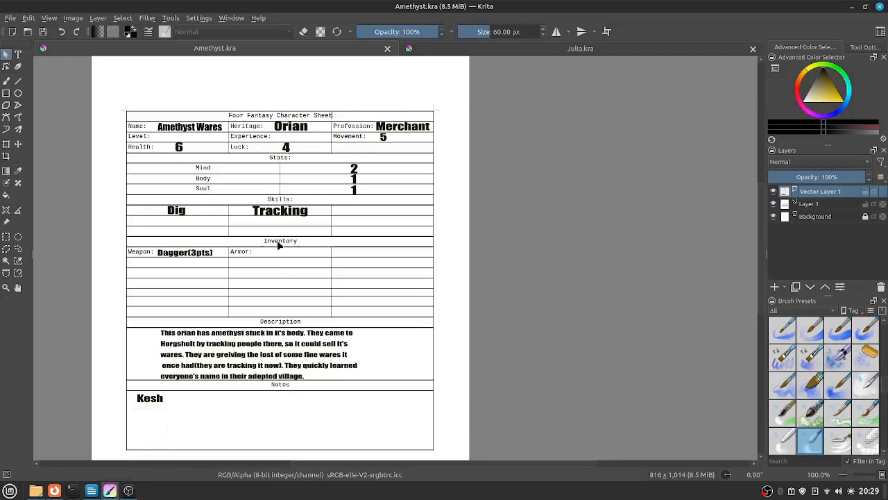
- Check Julia's character sheet in Krita, then return to the arena map
{"action": "left_click", "coordinate": [580, 47]}
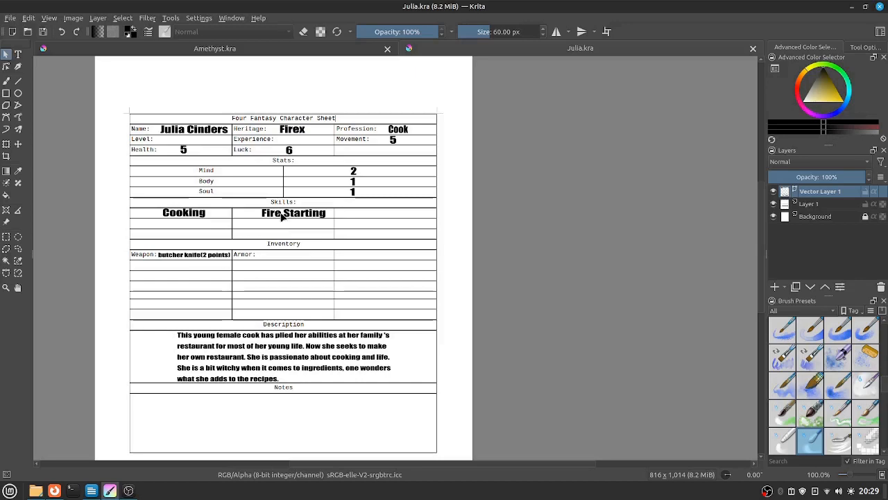
{"action": "mouse_move", "coordinate": [91, 491]}
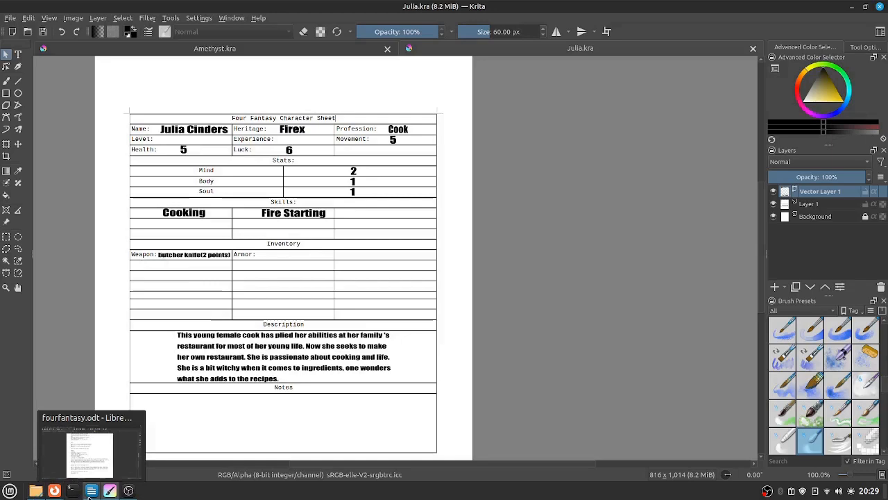
{"action": "left_click", "coordinate": [54, 491]}
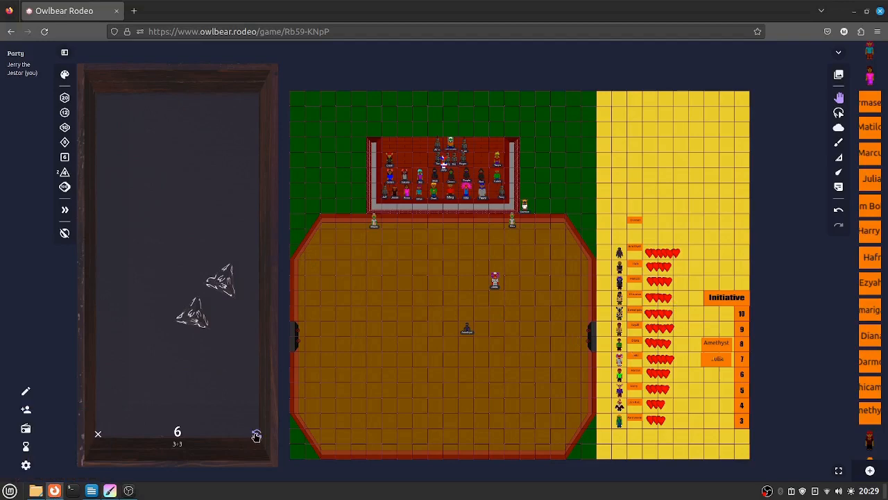
- Reroll the pair of combat dice in the dice tray
{"action": "left_click", "coordinate": [90, 490]}
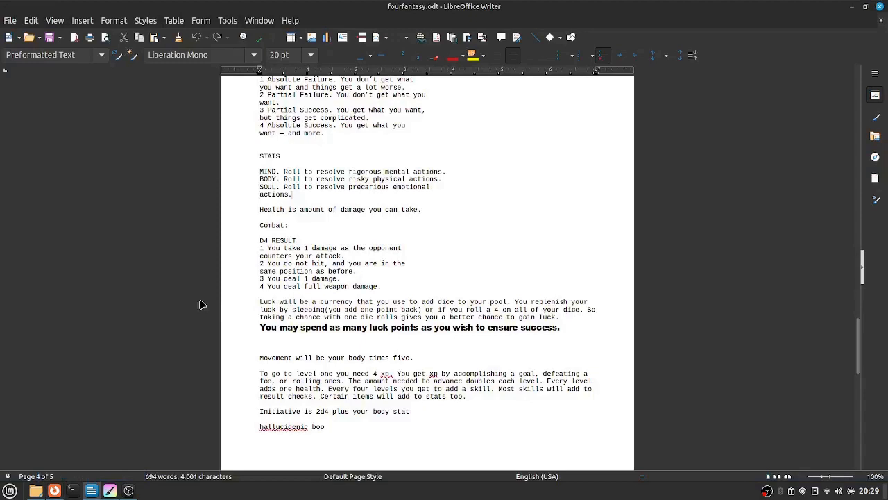
- Check the Combat D4 RESULT table, then return to the arena map
{"action": "scroll", "scroll_direction": "up", "scroll_amount": 3}
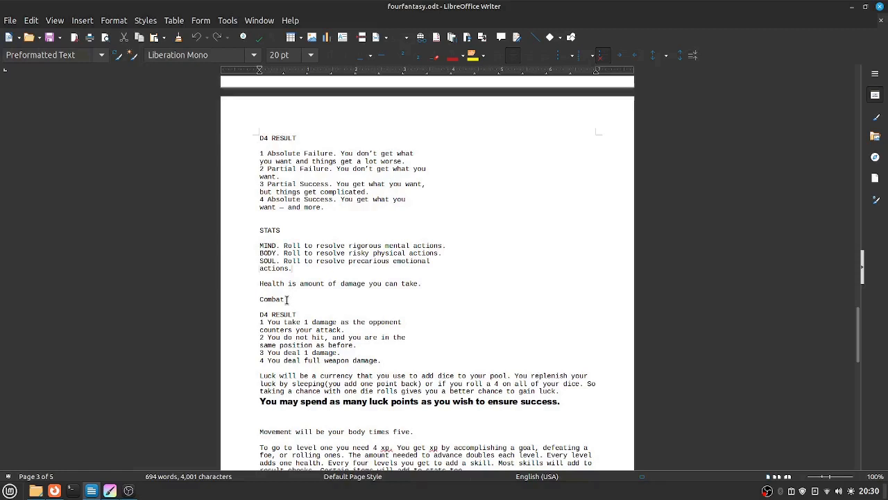
{"action": "mouse_move", "coordinate": [109, 491]}
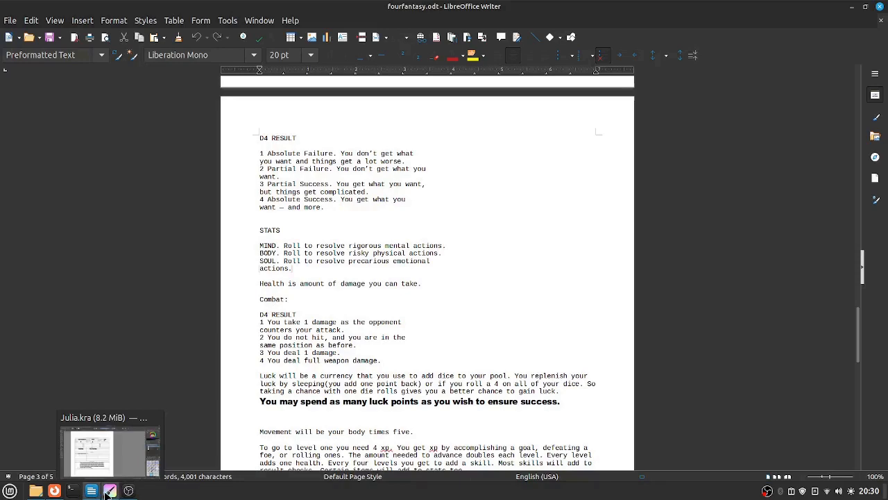
{"action": "left_click", "coordinate": [55, 491]}
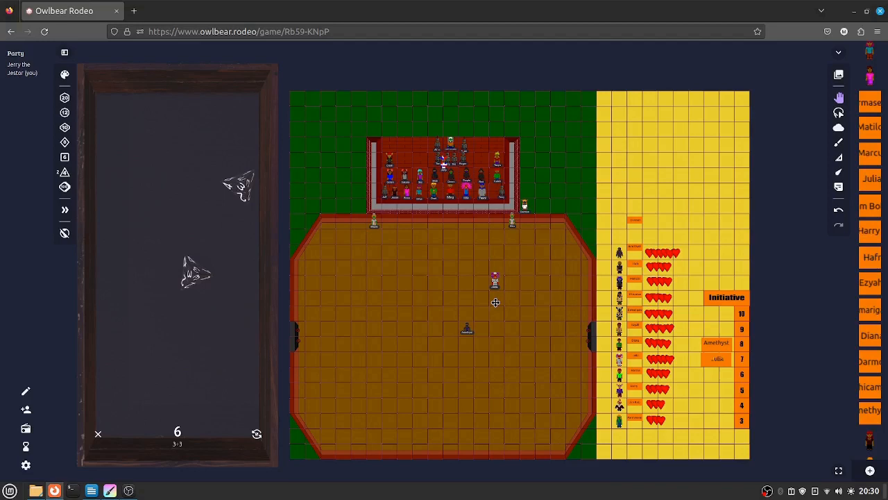
{"action": "mouse_move", "coordinate": [82, 162]}
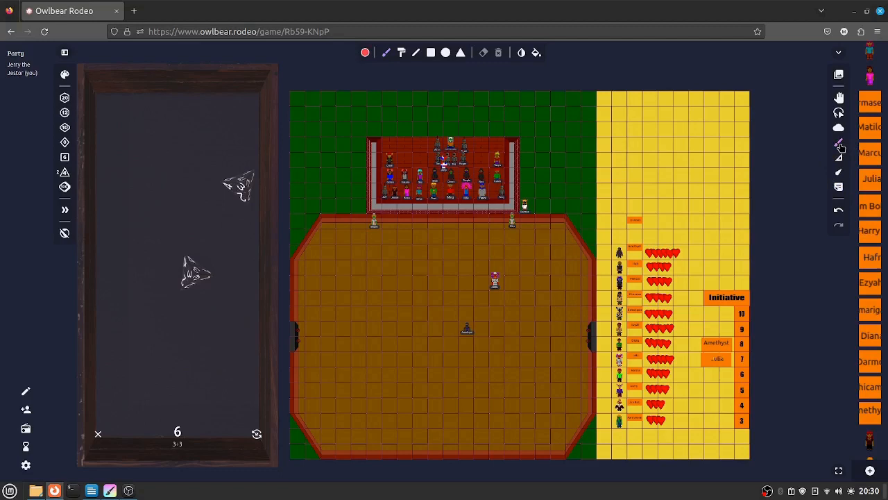
- Select the drawing tool to start marking the map beside Julia's token
{"action": "left_click", "coordinate": [365, 52]}
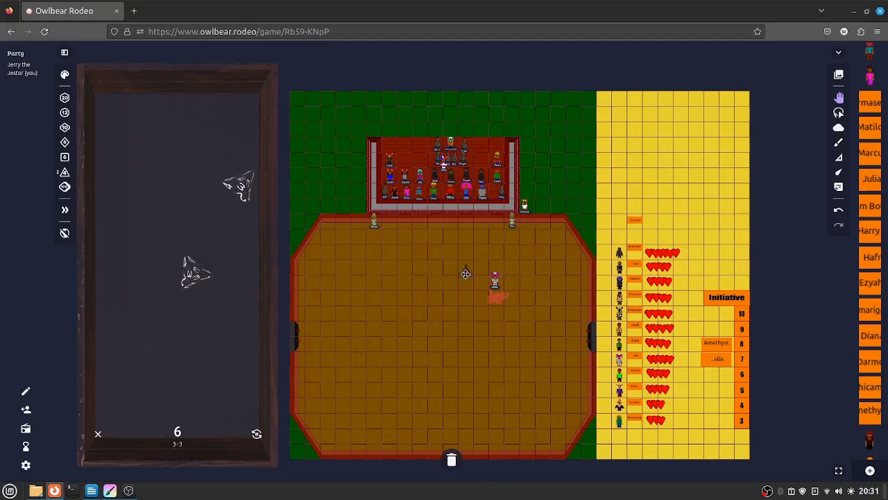
{"action": "mouse_move", "coordinate": [481, 270]}
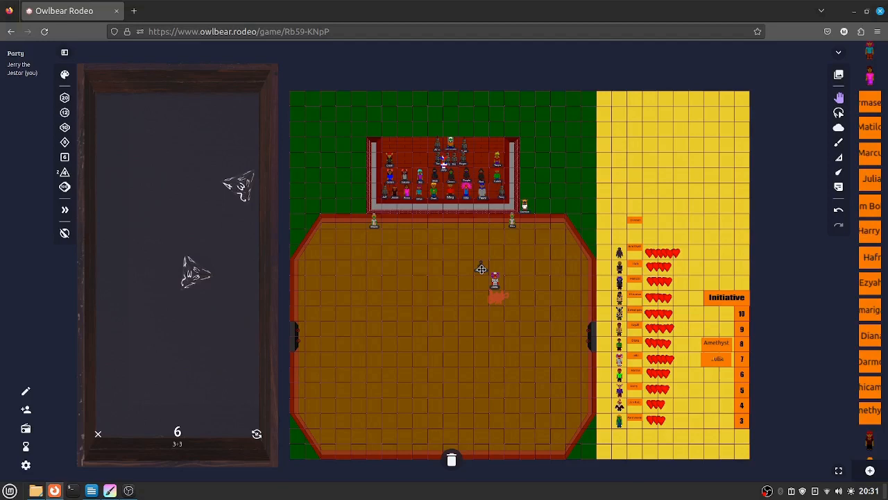
{"action": "mouse_move", "coordinate": [441, 352]}
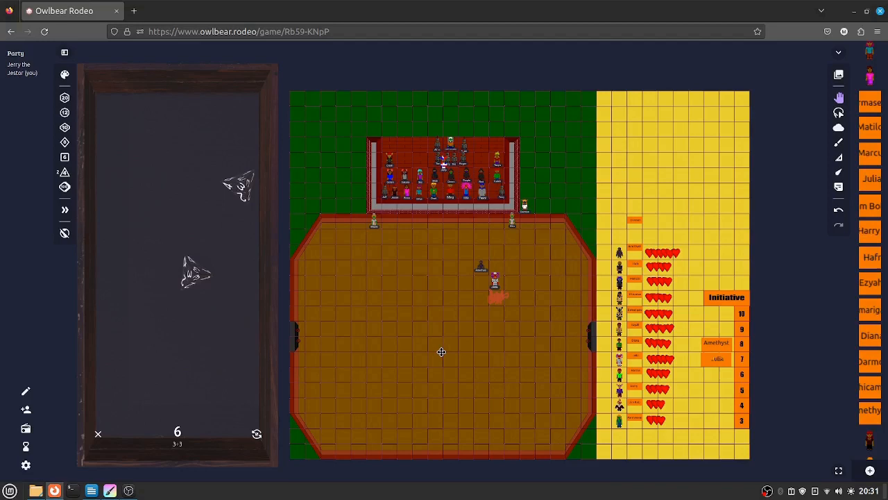
{"action": "mouse_move", "coordinate": [463, 375]}
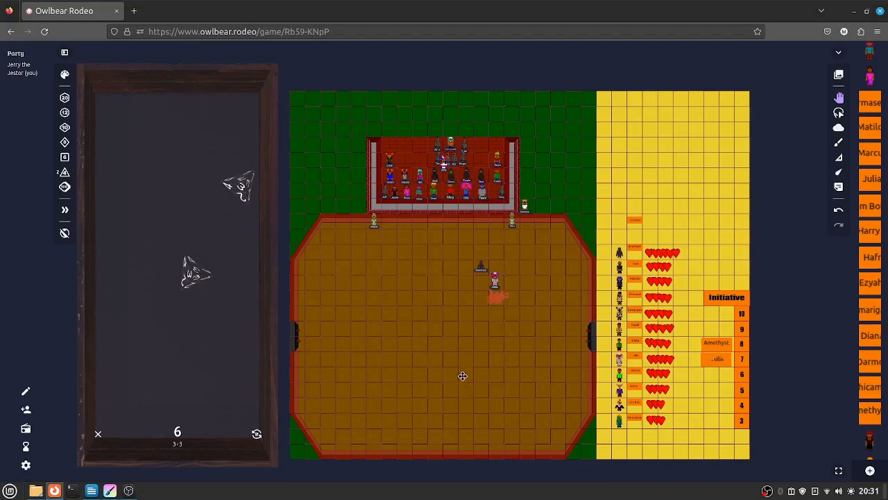
{"action": "mouse_move", "coordinate": [107, 490]}
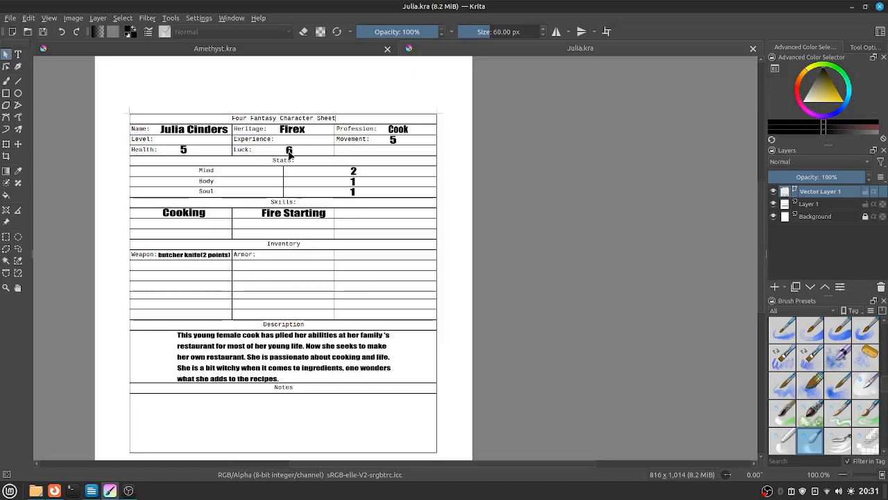
- Edit the Luck value on Julia's Krita sheet and keep the change
{"action": "double_click", "coordinate": [289, 149]}
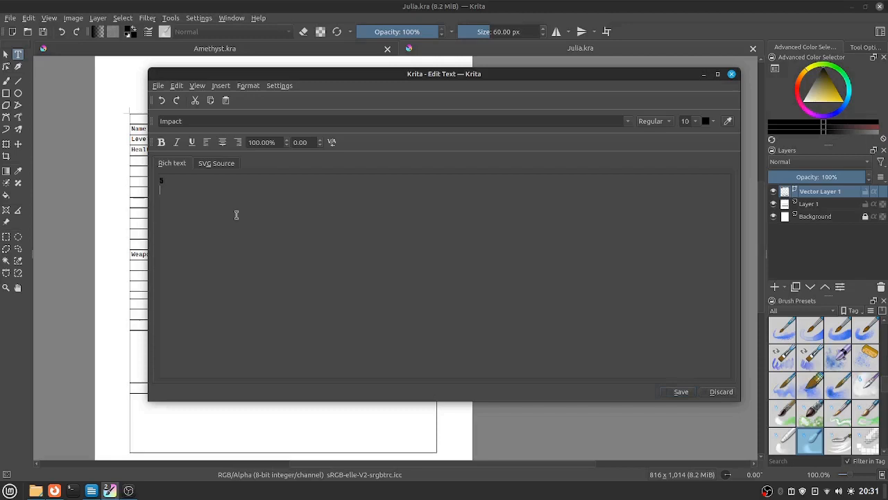
{"action": "left_click", "coordinate": [680, 392]}
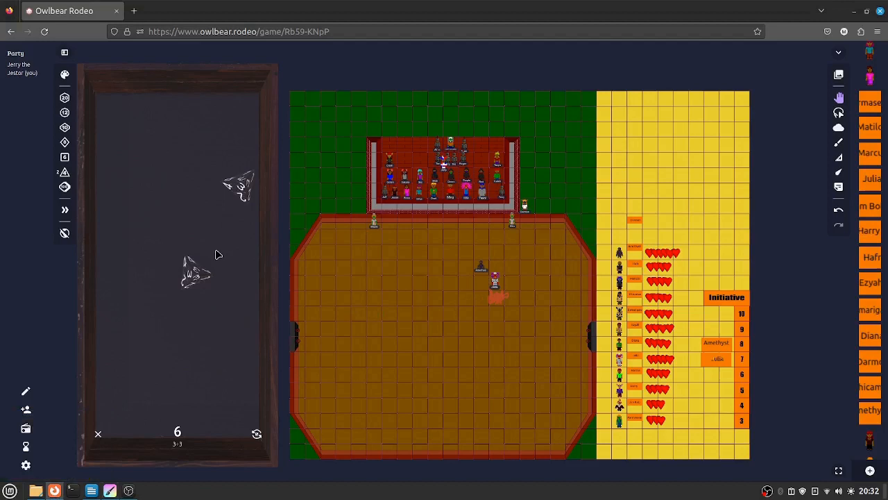
- Reroll the two dice for a total of 3 (1-2), then bring up the rules document
{"action": "left_click", "coordinate": [257, 434]}
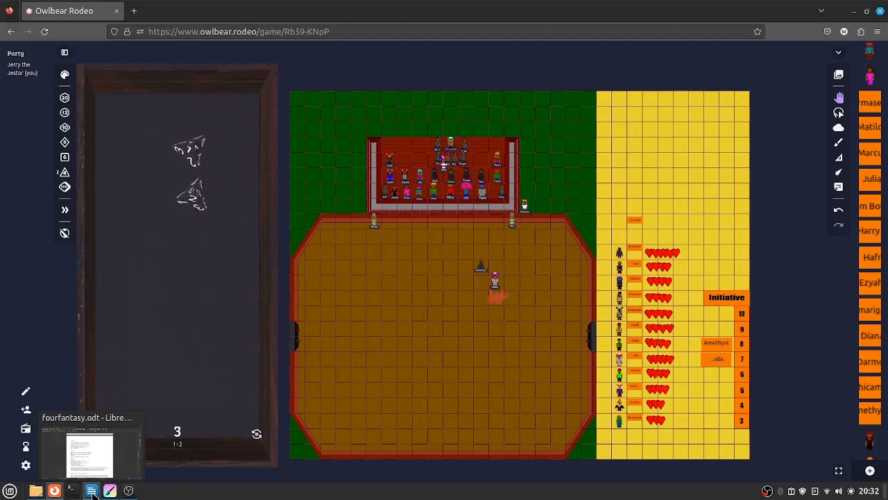
{"action": "left_click", "coordinate": [90, 455]}
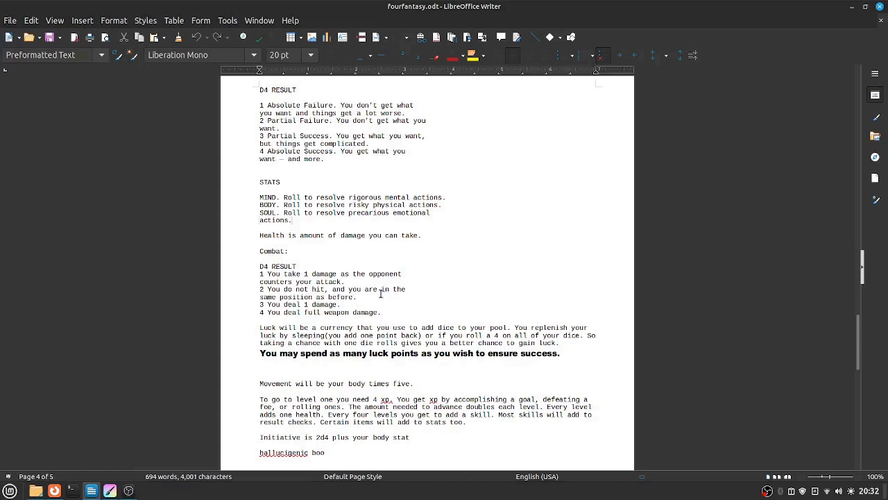
{"action": "mouse_move", "coordinate": [82, 445]}
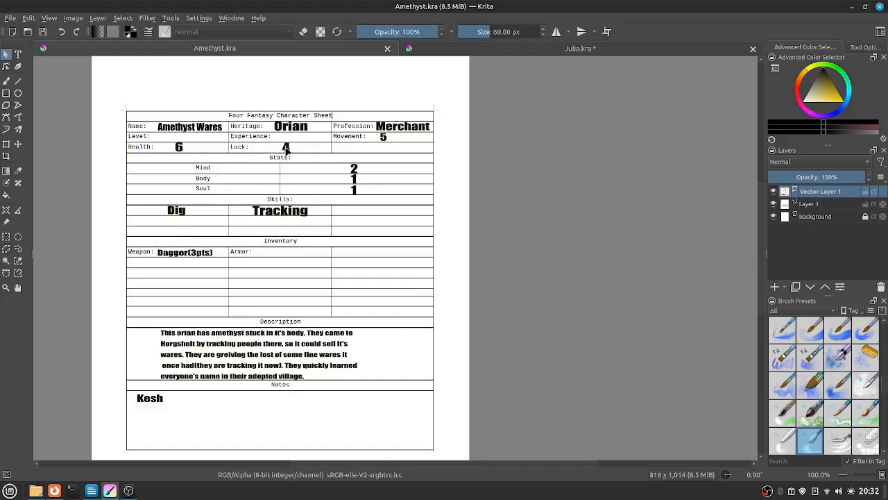
- Double-click on Amethyst's character sheet in Krita
{"action": "double_click", "coordinate": [285, 147]}
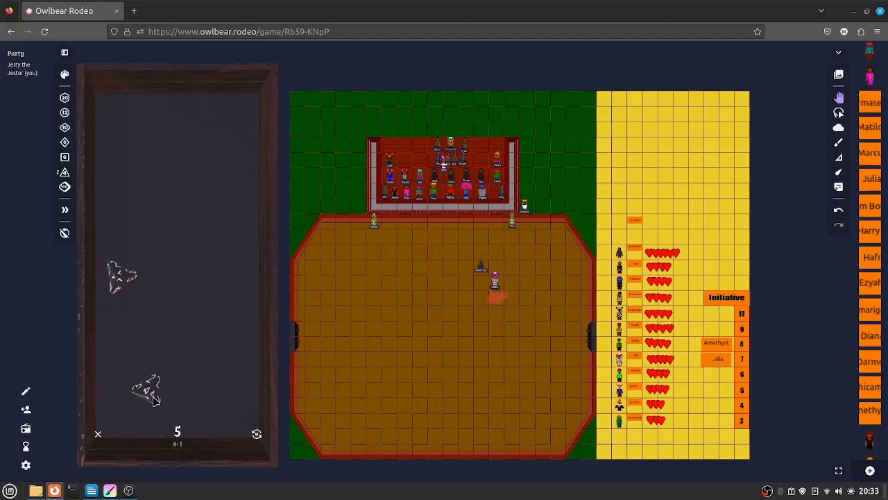
{"action": "mouse_move", "coordinate": [110, 491]}
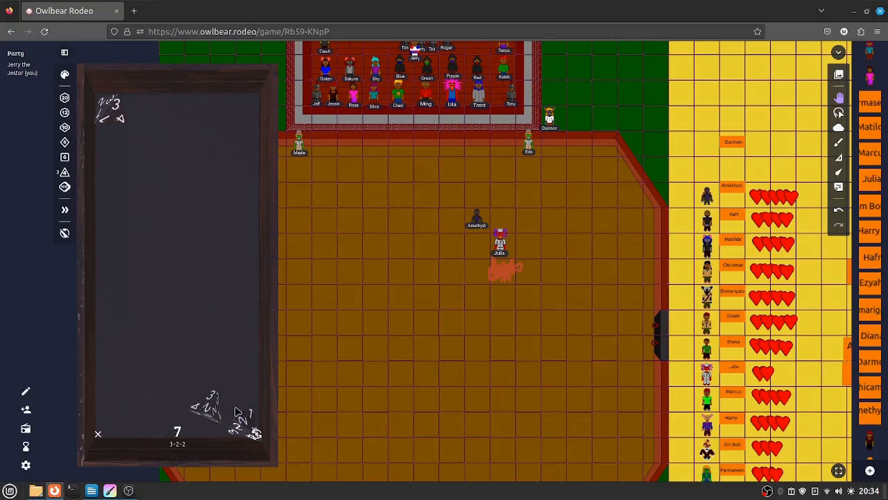
{"action": "mouse_move", "coordinate": [333, 397]}
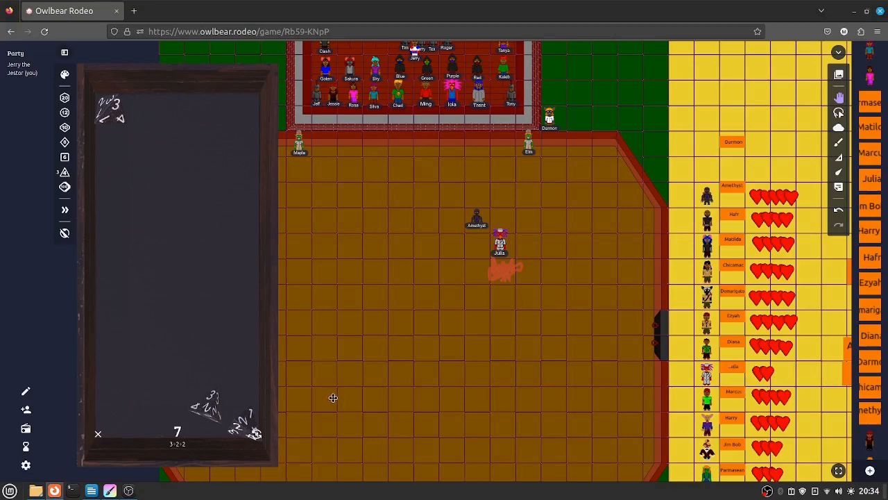
{"action": "mouse_move", "coordinate": [110, 430]}
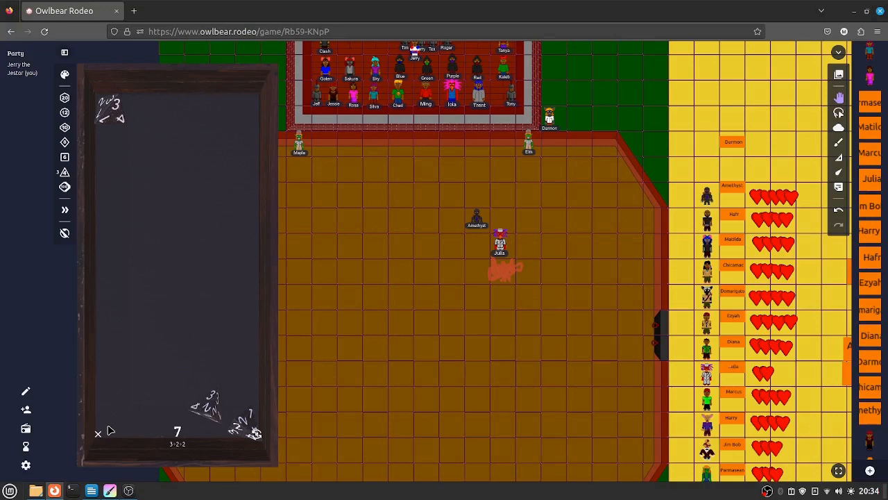
{"action": "mouse_move", "coordinate": [102, 375]}
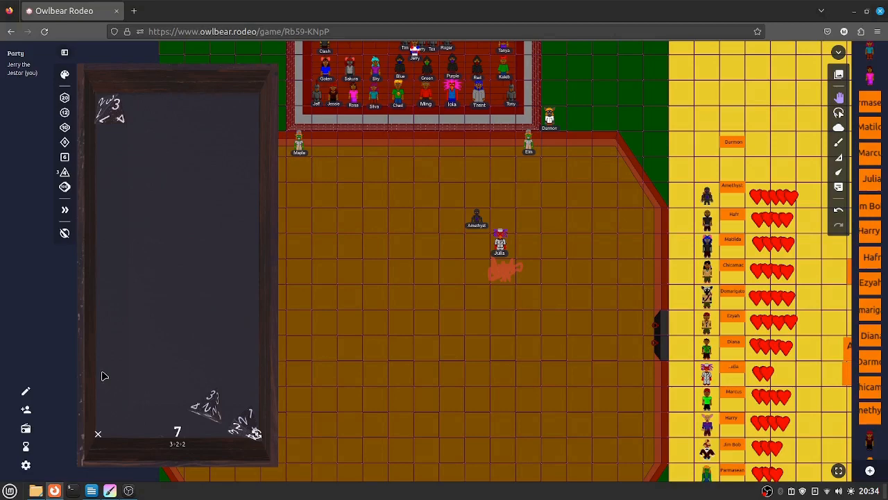
{"action": "mouse_move", "coordinate": [78, 186]}
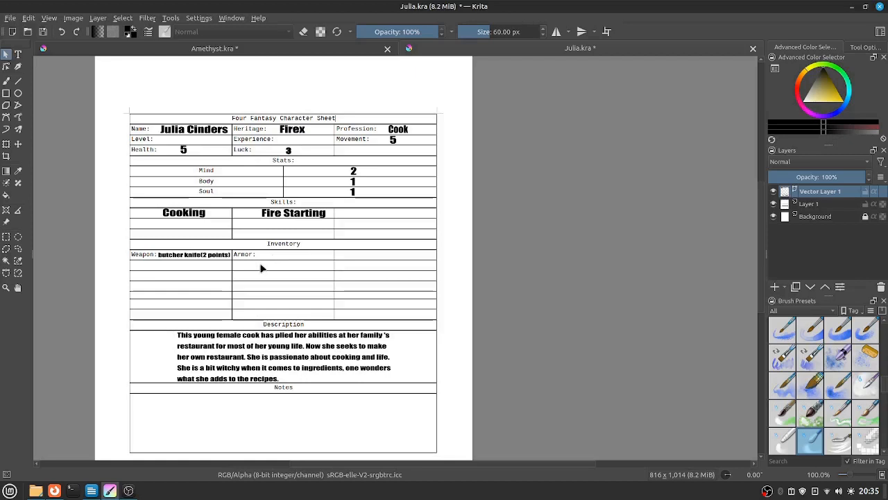
{"action": "mouse_move", "coordinate": [110, 490]}
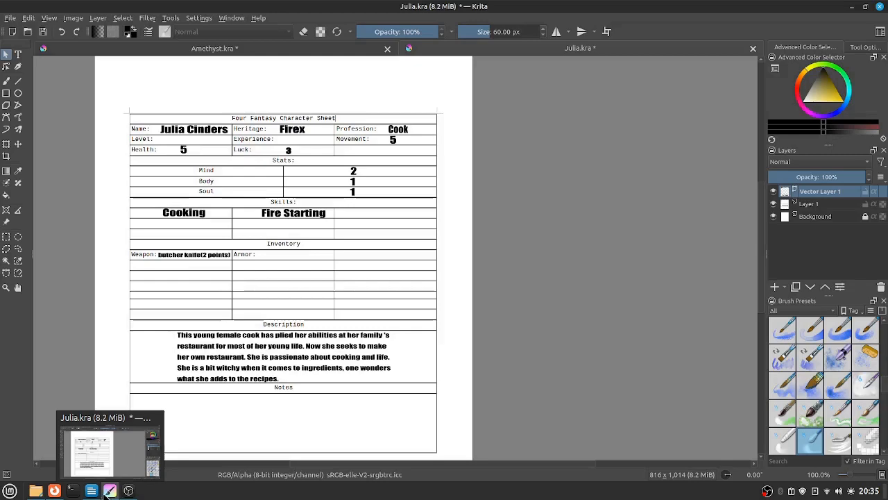
- Minimise Krita to leave Julia's sheet and return to the arena map
{"action": "left_click", "coordinate": [54, 490]}
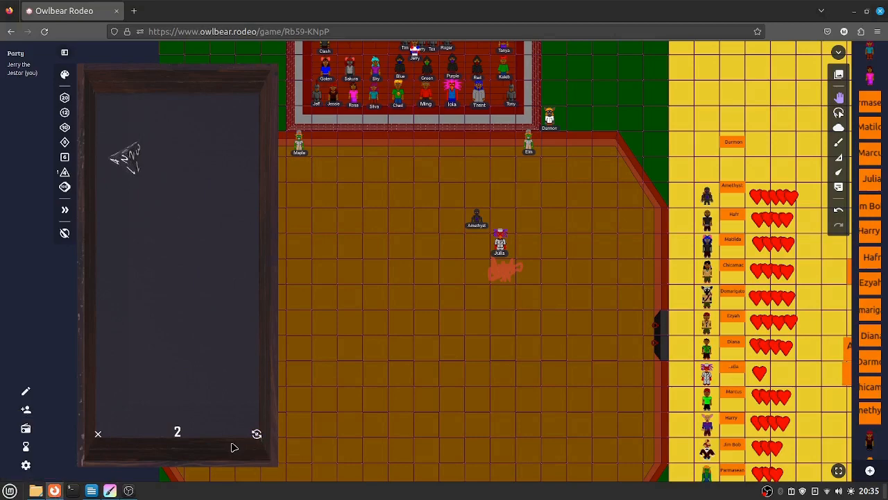
{"action": "mouse_move", "coordinate": [447, 341]}
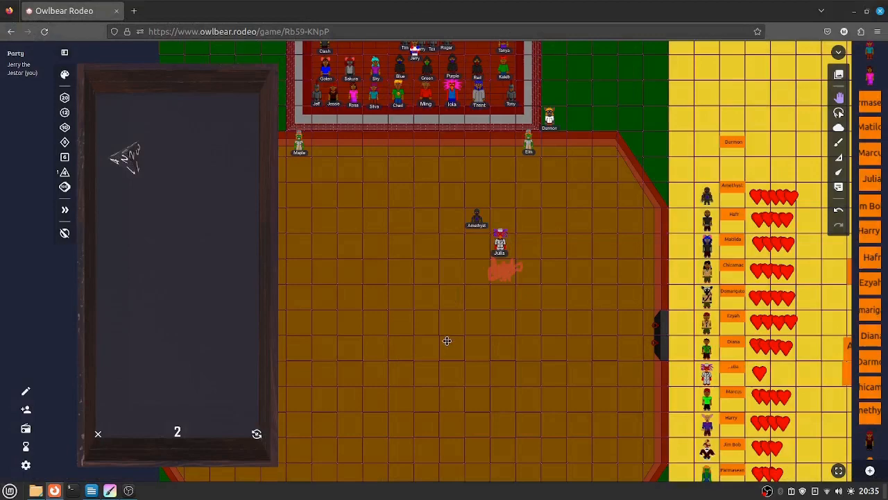
{"action": "mouse_move", "coordinate": [257, 434]}
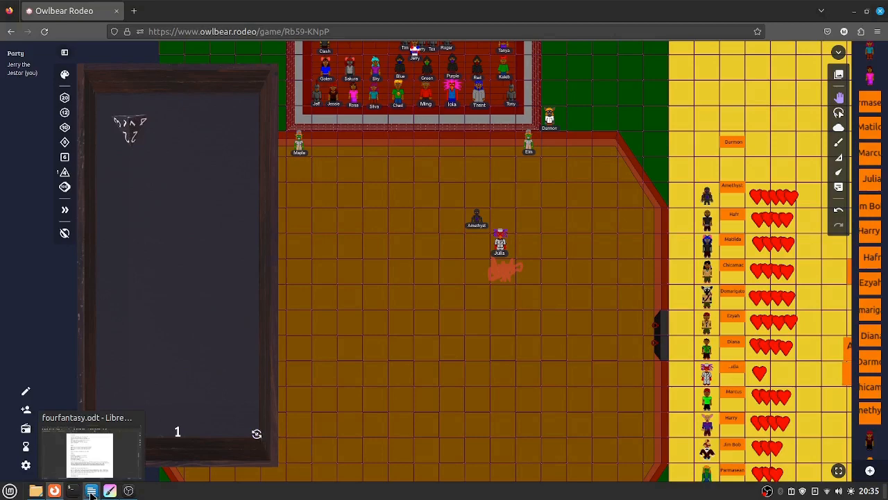
- Switch to the Four Fantasy rules document in LibreOffice Writer
{"action": "left_click", "coordinate": [91, 490]}
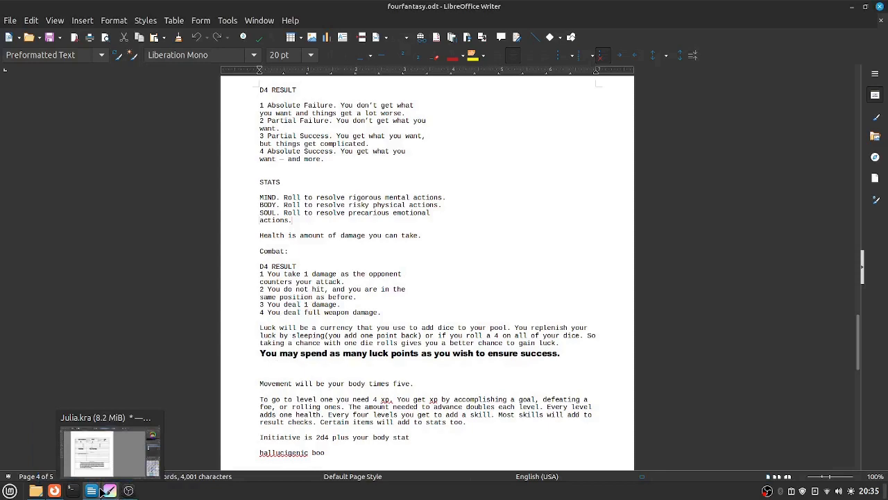
- Minimise Writer after reading the Combat D4 table, returning to the map
{"action": "left_click", "coordinate": [54, 491]}
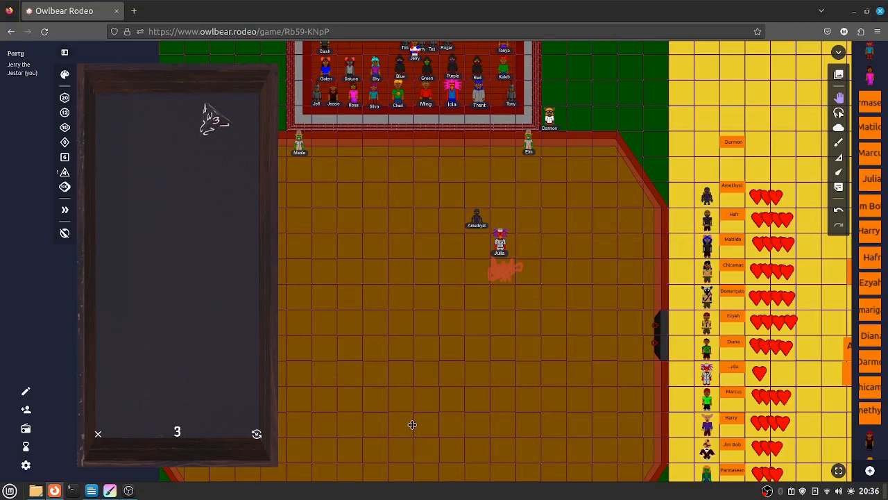
{"action": "mouse_move", "coordinate": [688, 380]}
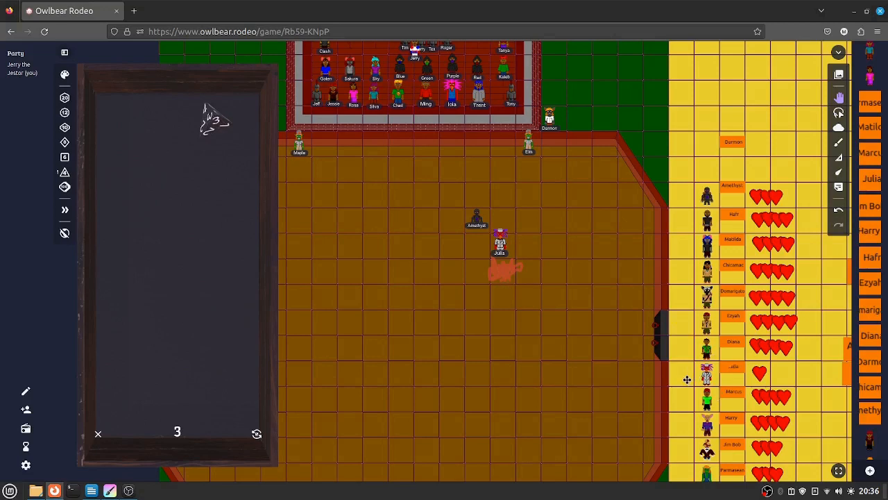
{"action": "mouse_move", "coordinate": [770, 193]}
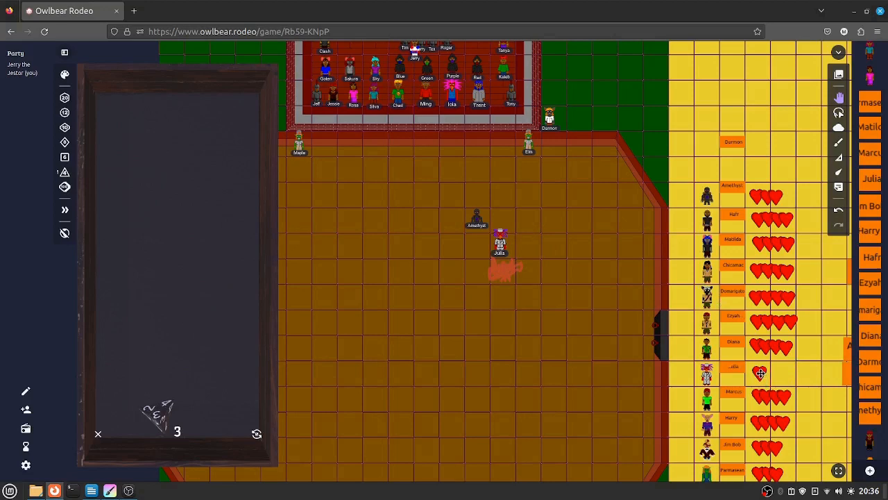
- Select Julia's last remaining heart token on the tracker
{"action": "left_click", "coordinate": [499, 240]}
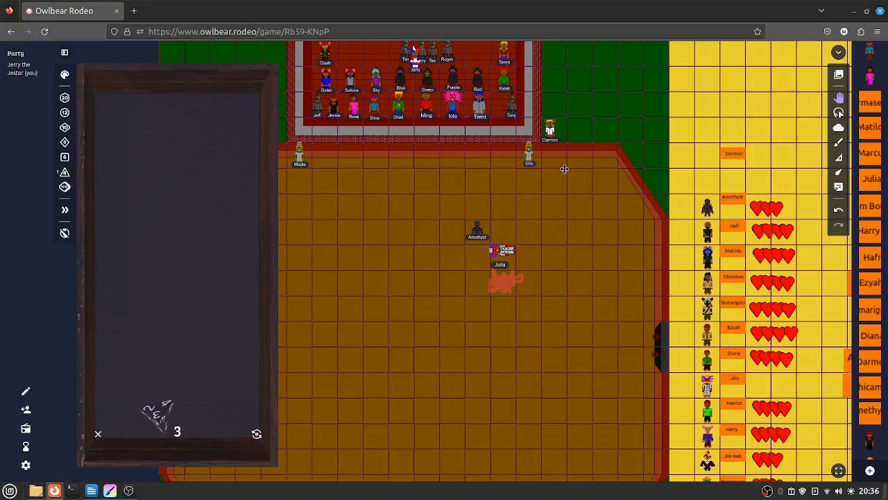
{"action": "left_click_drag", "start_coordinate": [529, 160], "coordinate": [515, 243]}
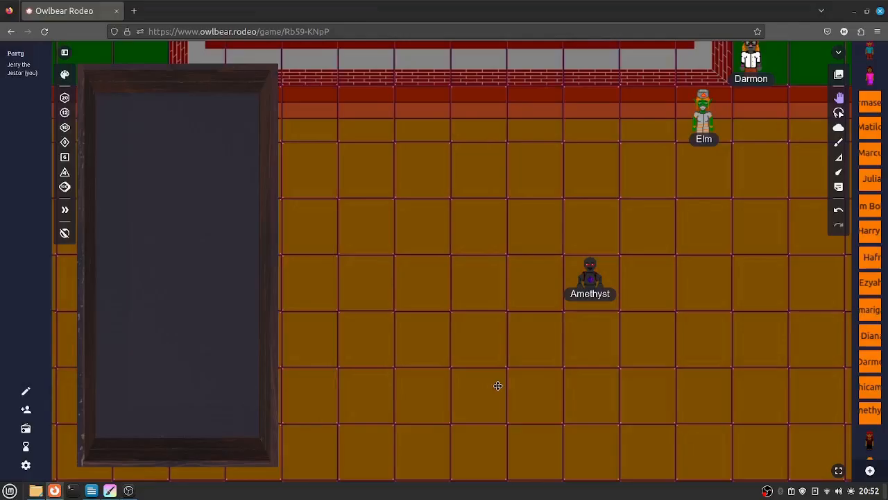
{"action": "mouse_move", "coordinate": [482, 390]}
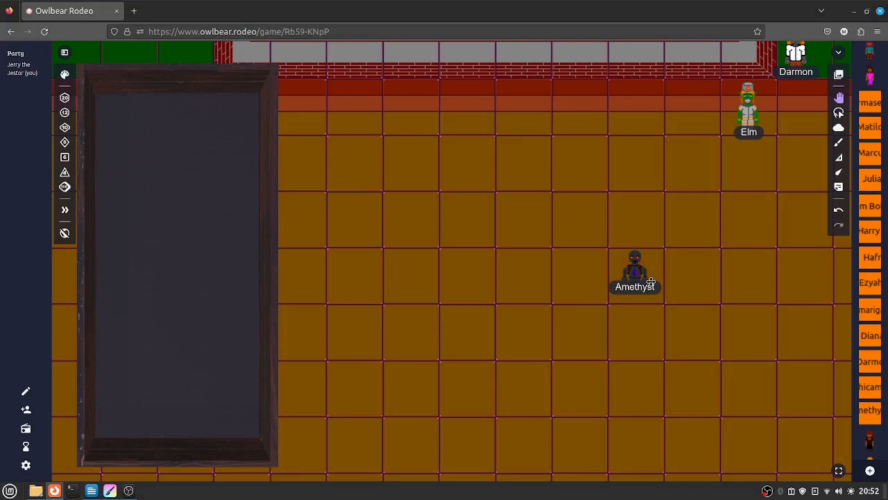
{"action": "mouse_move", "coordinate": [513, 300]}
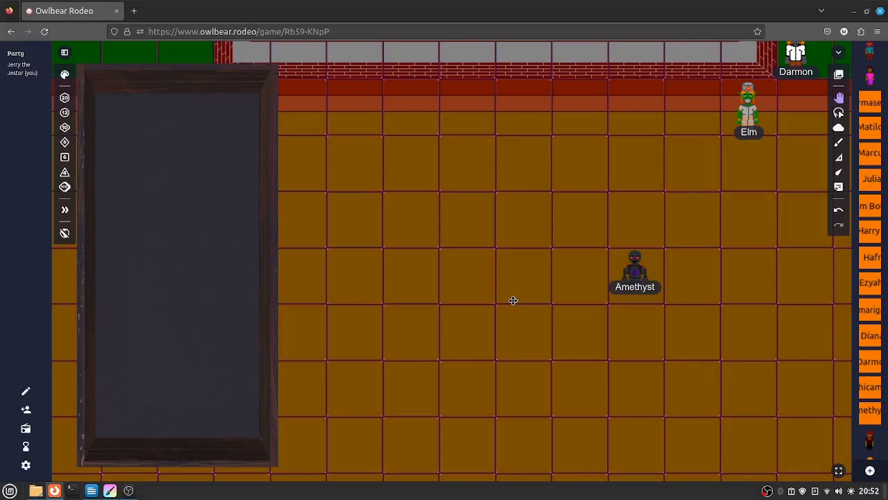
{"action": "mouse_move", "coordinate": [523, 281]}
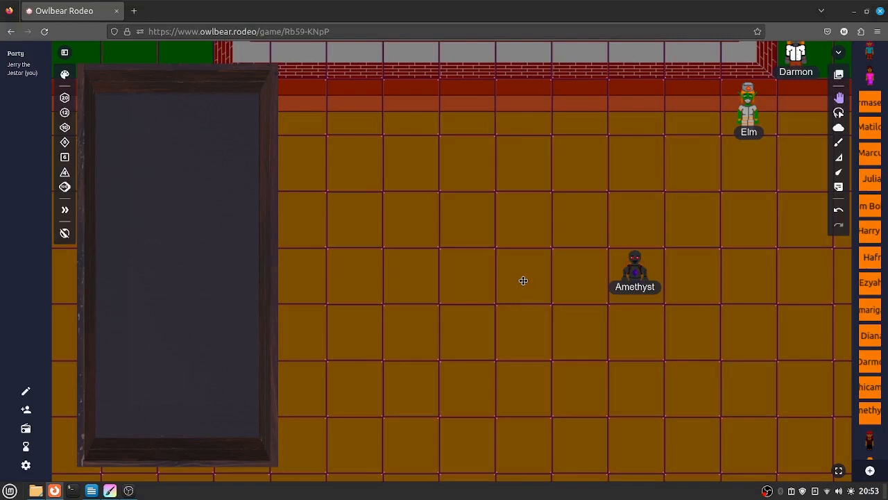